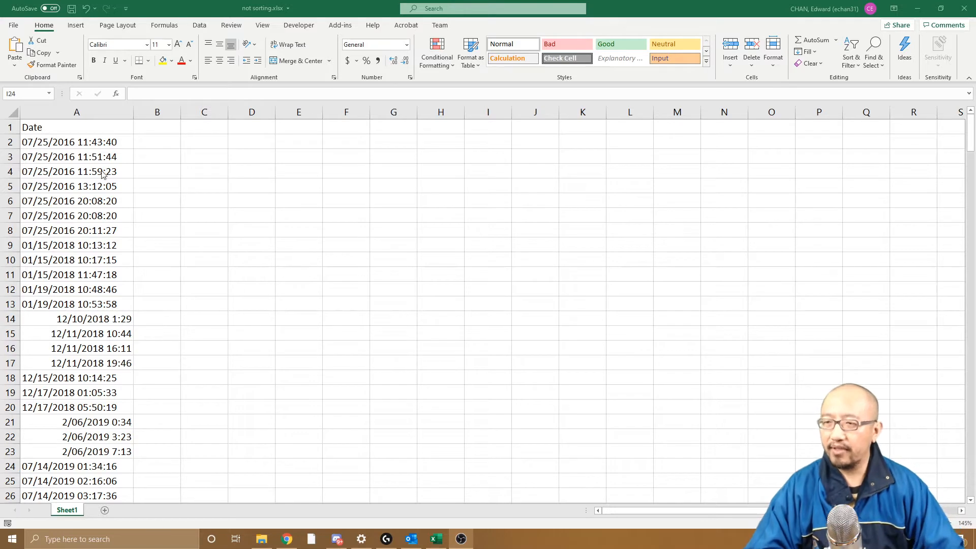
Select the text dates in rows 2 to 12 of column A.
left_click(76, 142)
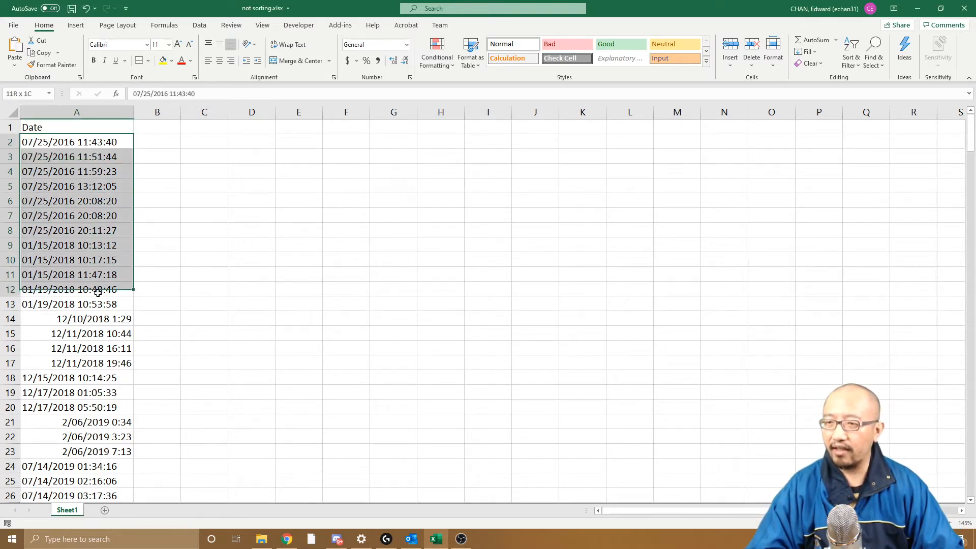
left_click_drag(68, 318, 68, 363)
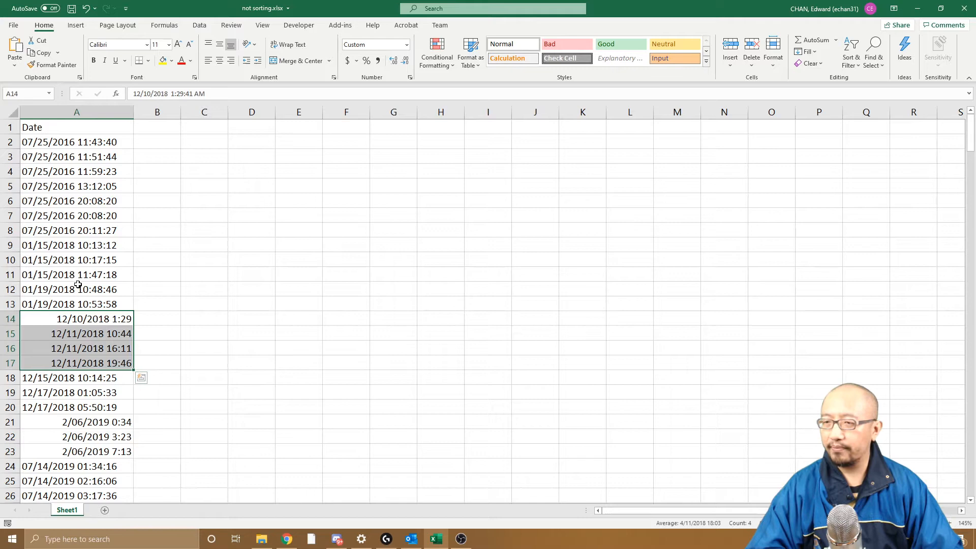
scroll("down", 3)
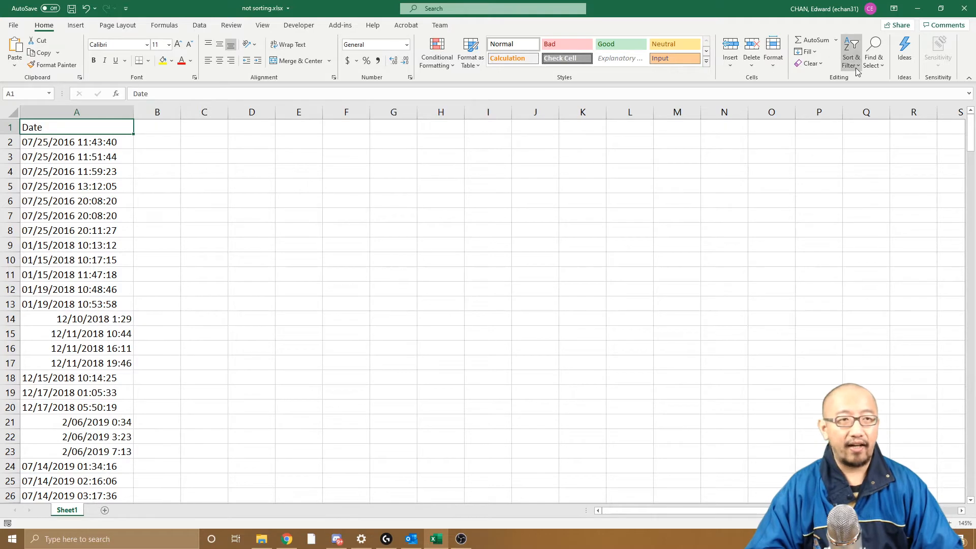
Custom Sort column A by Date, A to Z, with My data has headers ticked.
left_click(850, 53)
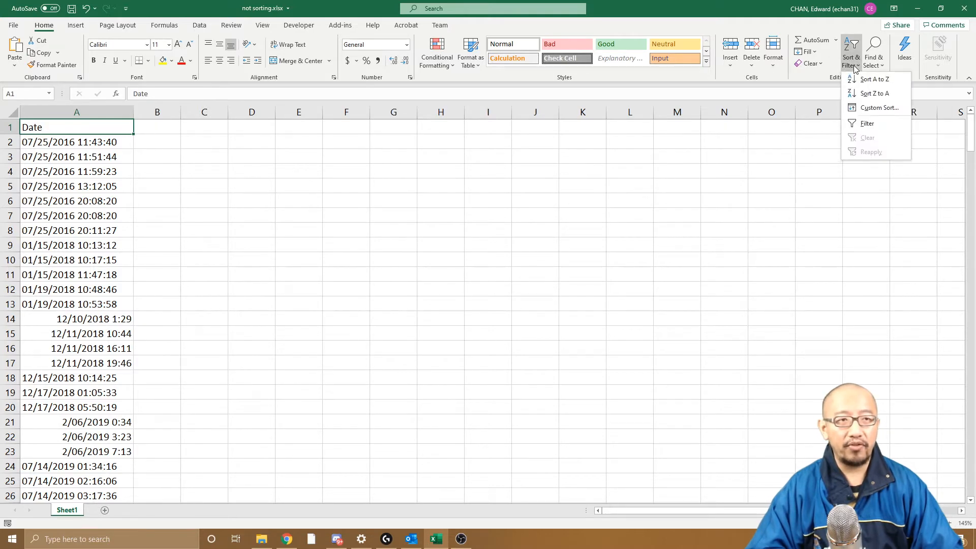
left_click(879, 106)
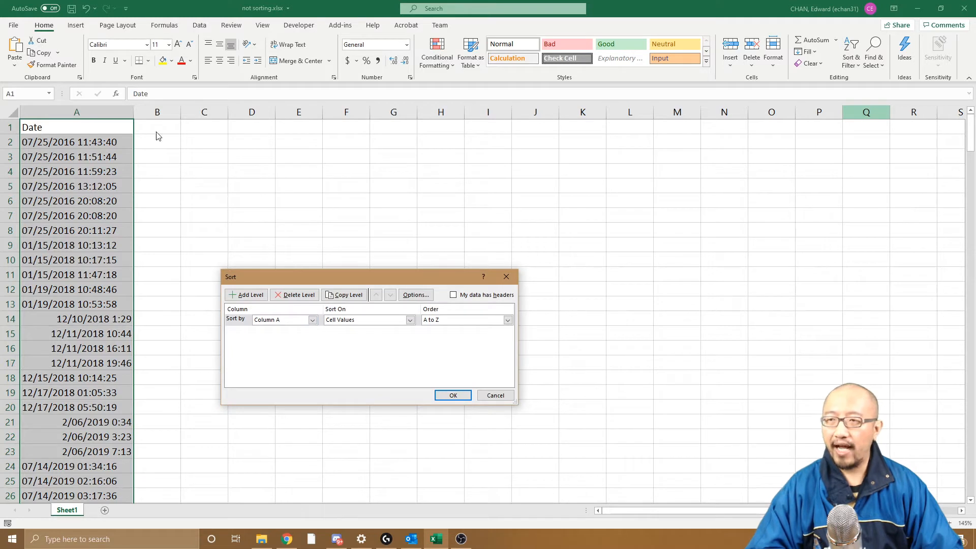
mouse_move(527, 375)
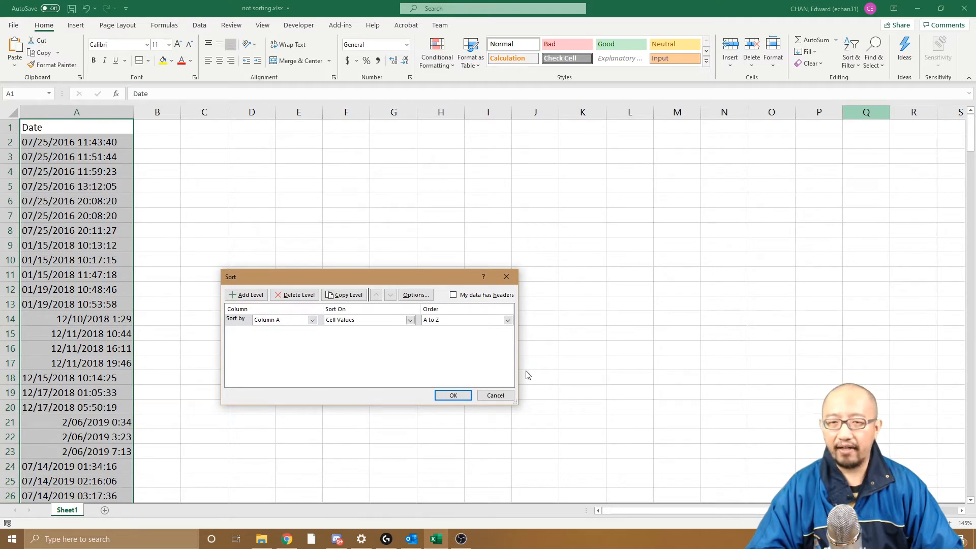
left_click(453, 295)
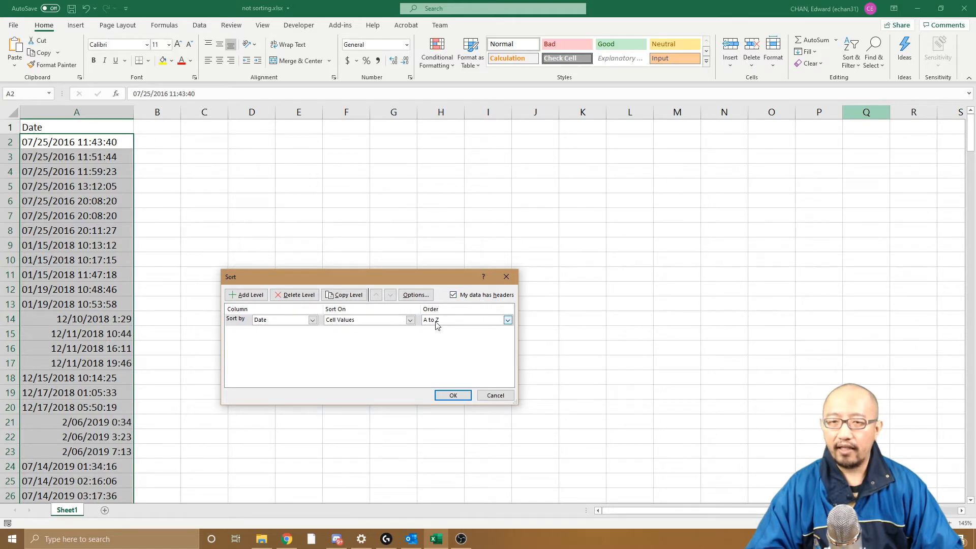
left_click(466, 320)
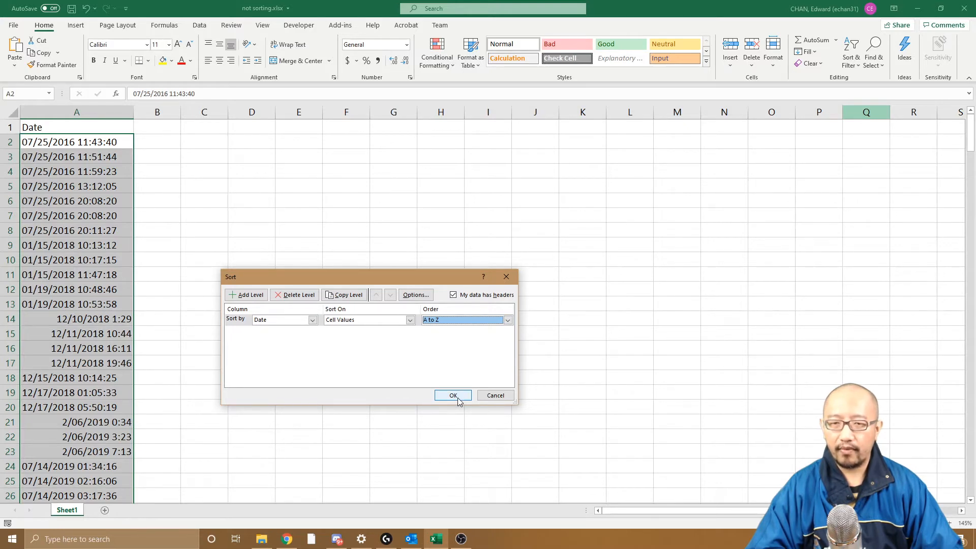
left_click(454, 395)
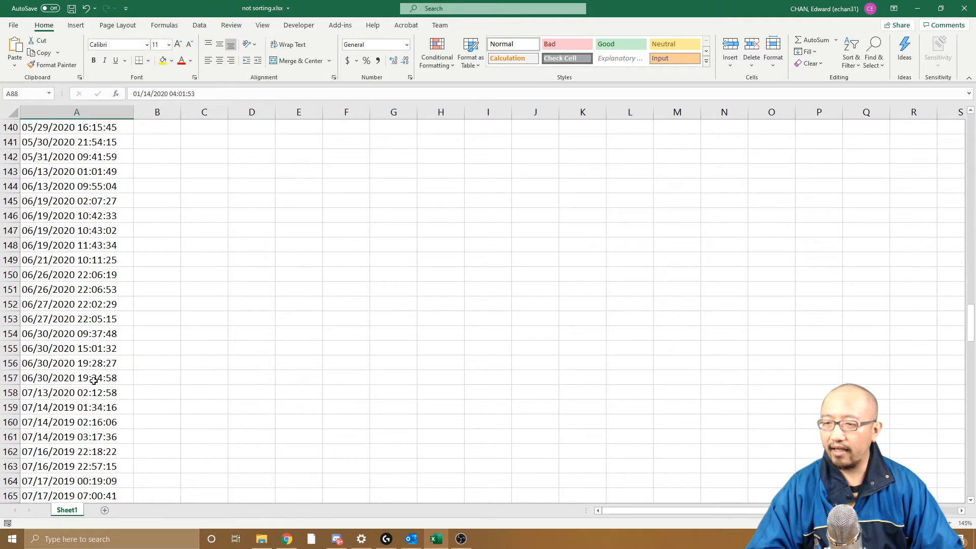
Scroll down column A to review the mis-sorted mix of 2019 and 2020 dates.
scroll("down", 3)
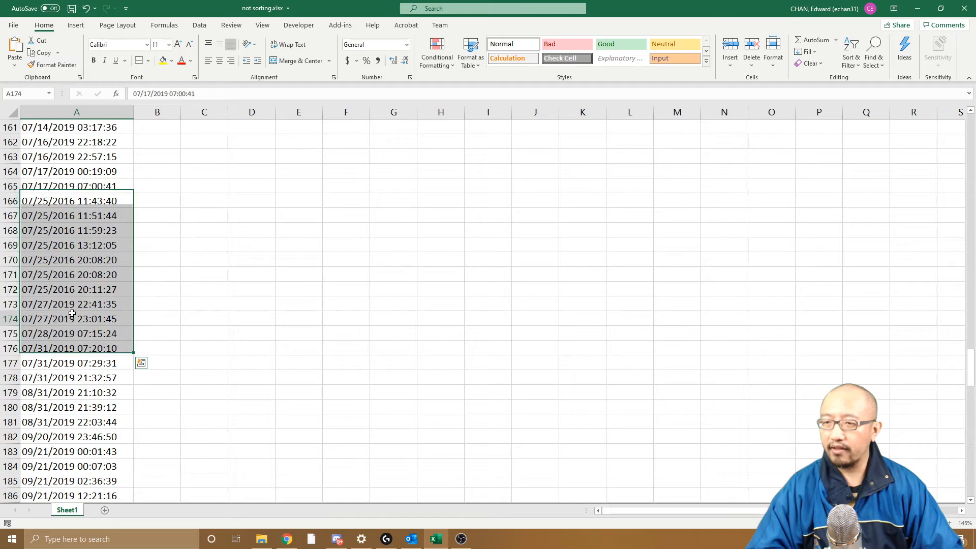
scroll("down", 3)
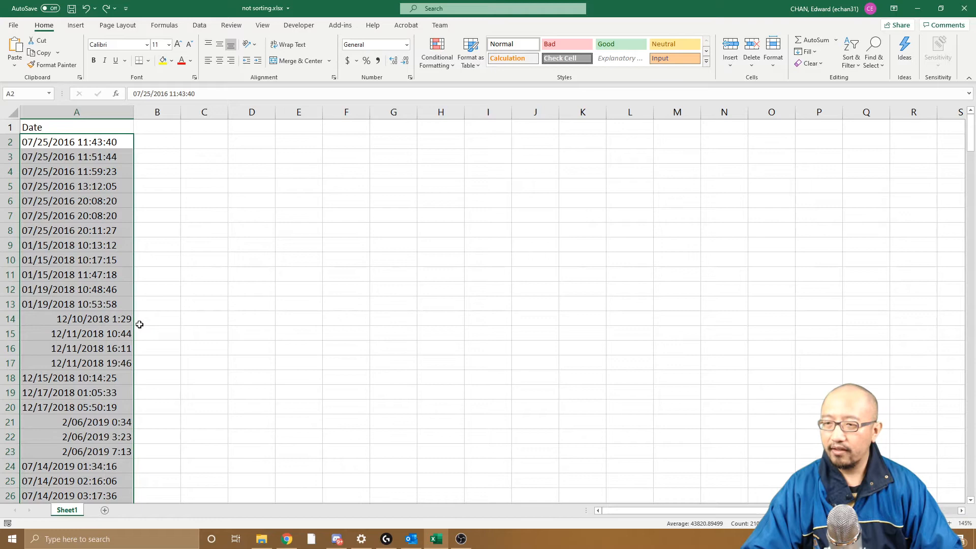
Widen column A and select the left-aligned text dates in A2:A13.
left_click(157, 318)
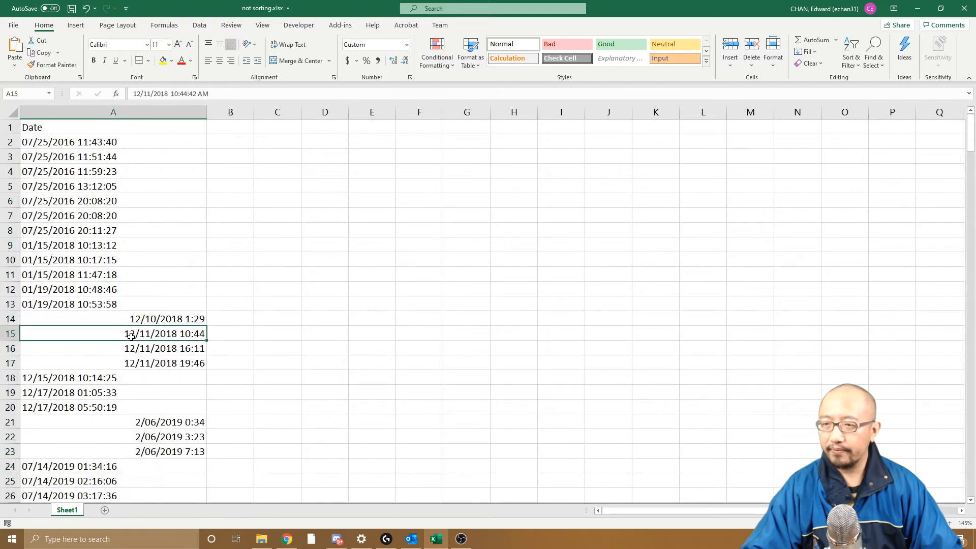
left_click(113, 141)
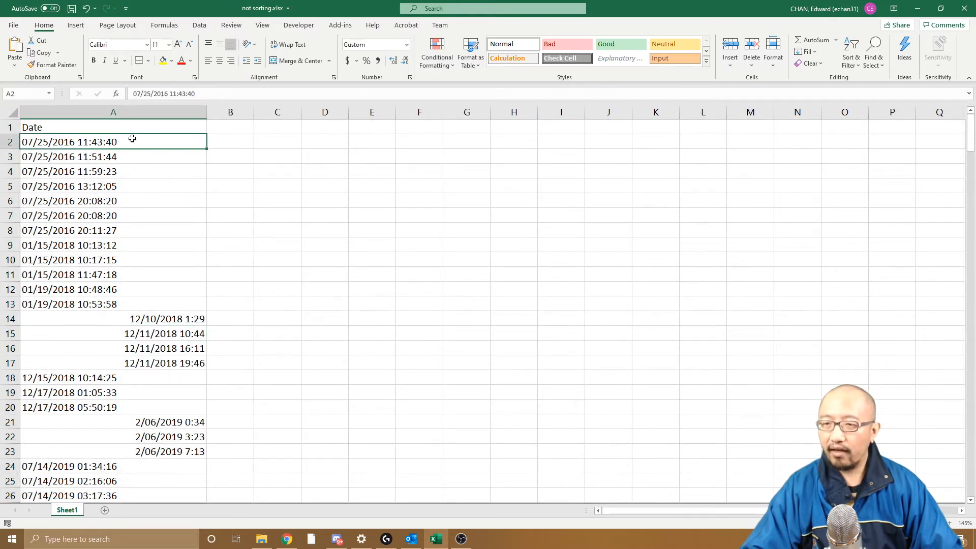
left_click_drag(113, 141, 113, 304)
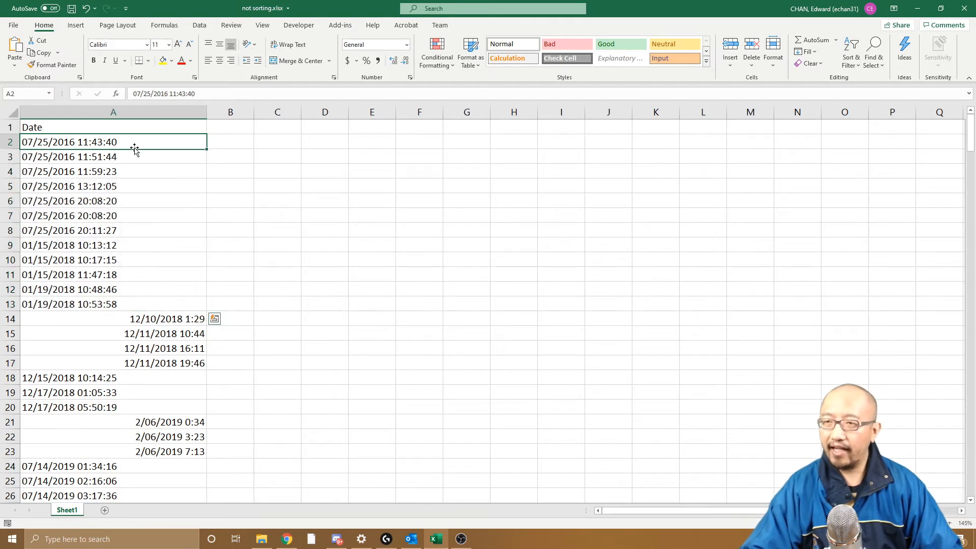
left_click_drag(113, 142, 113, 304)
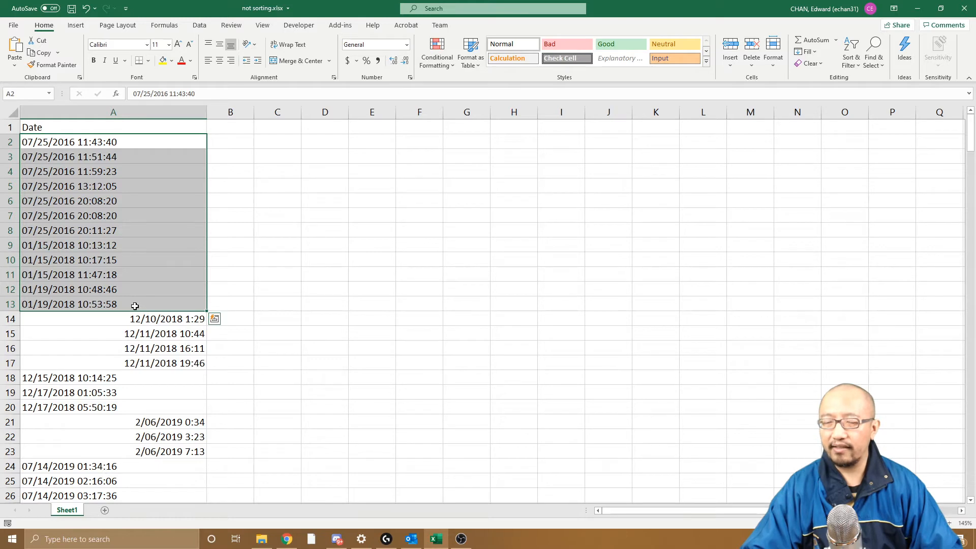
mouse_move(132, 298)
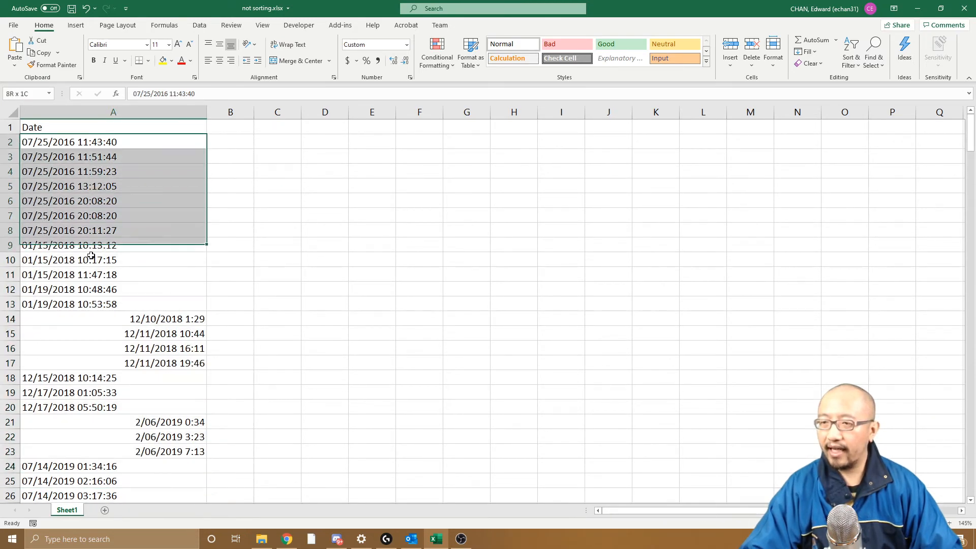
left_click_drag(88, 245, 87, 304)
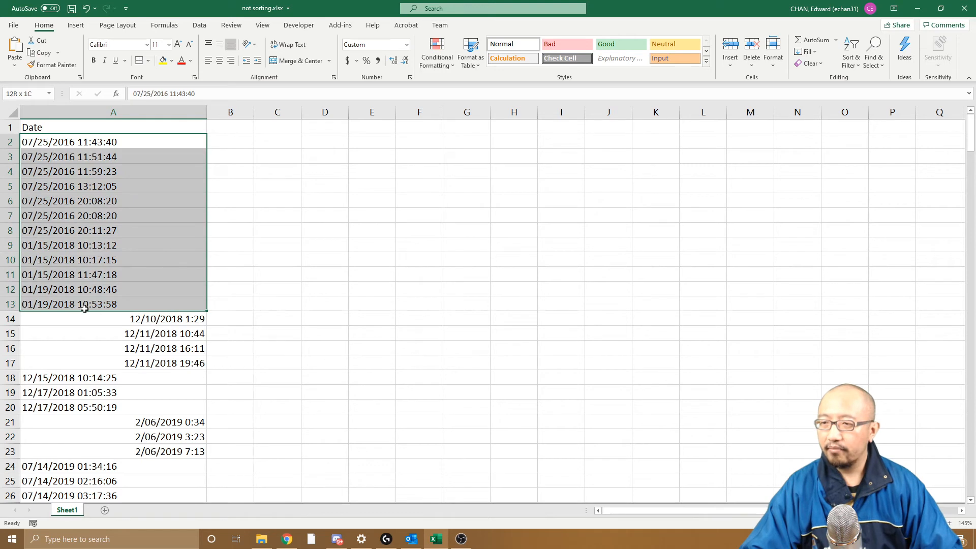
left_click(113, 143)
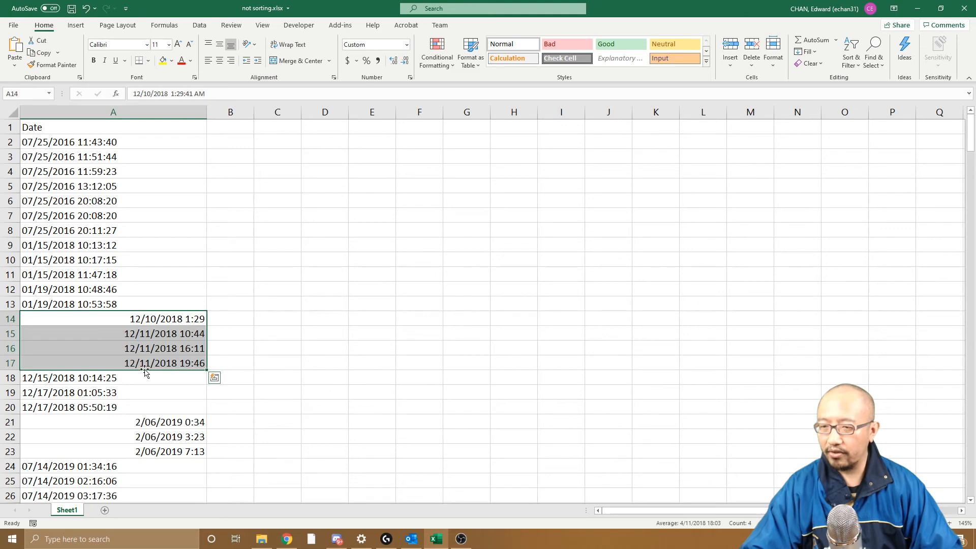
scroll("down", 3)
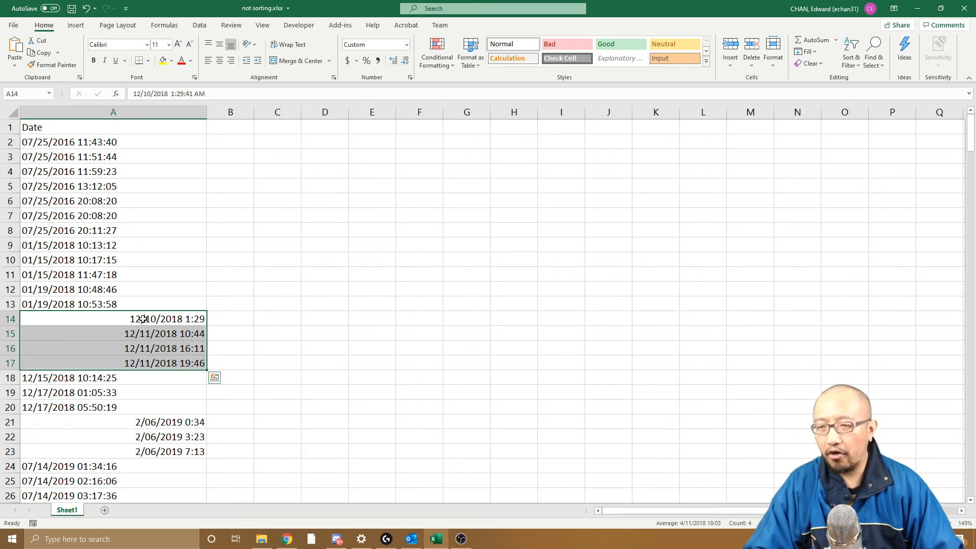
mouse_move(130, 318)
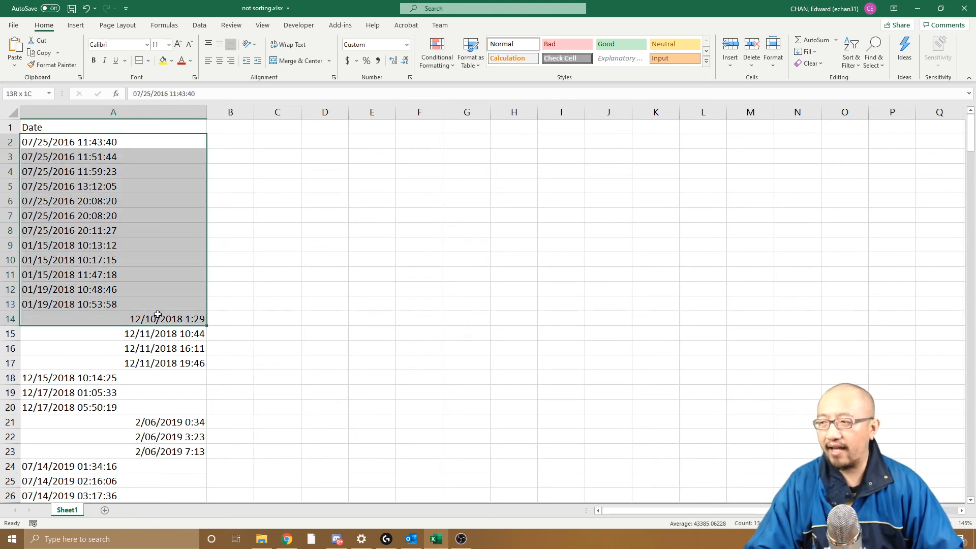
left_click(113, 304)
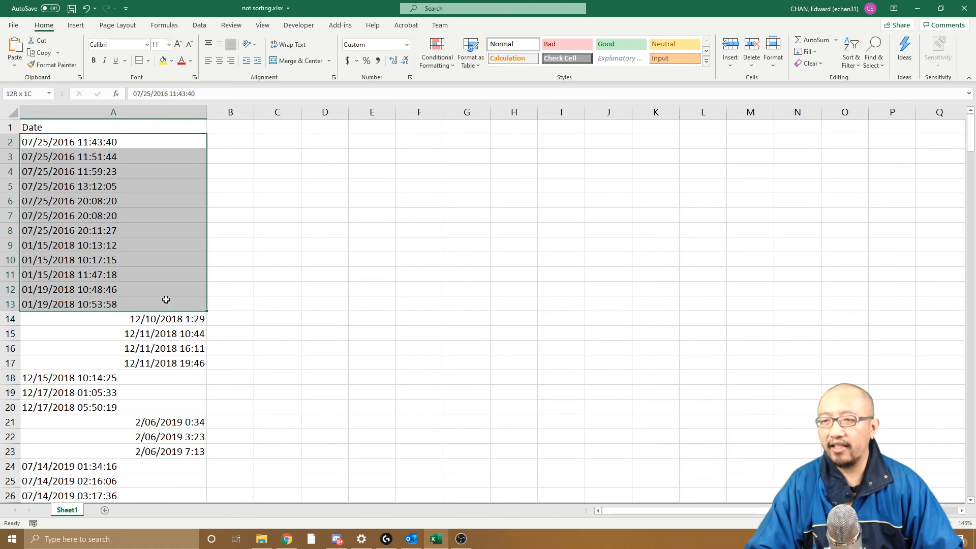